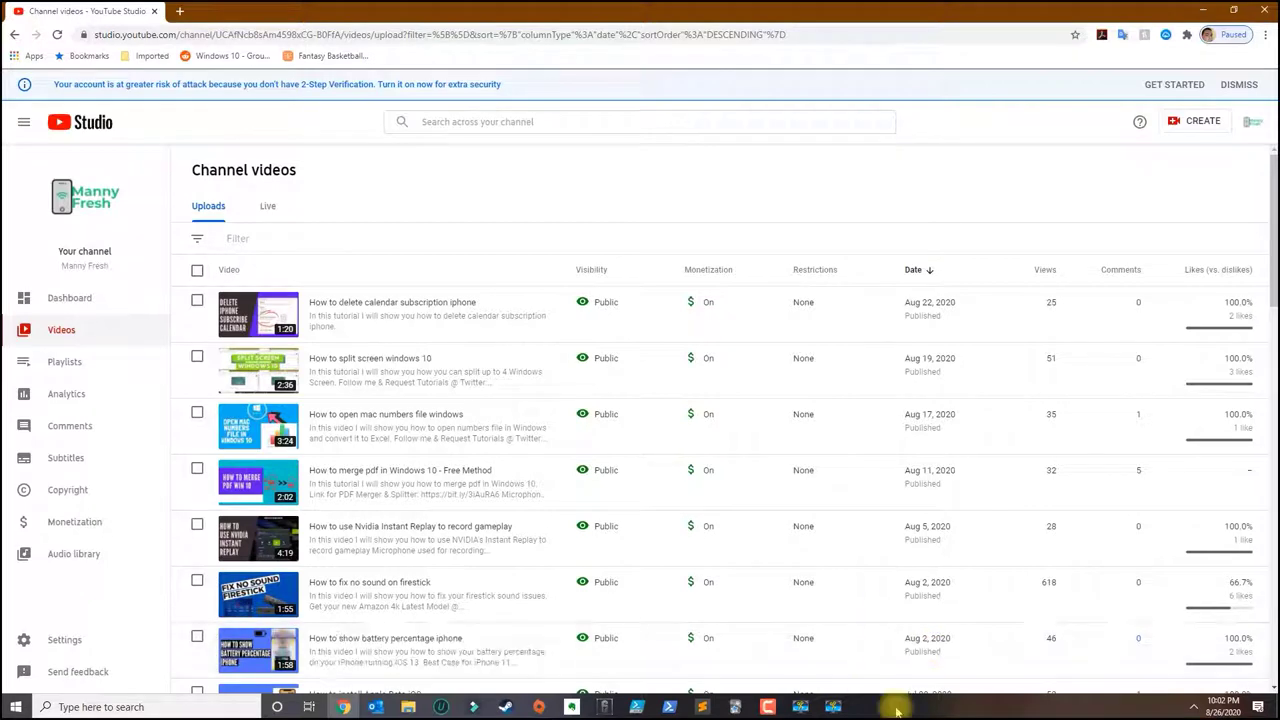
mouse_move(778, 676)
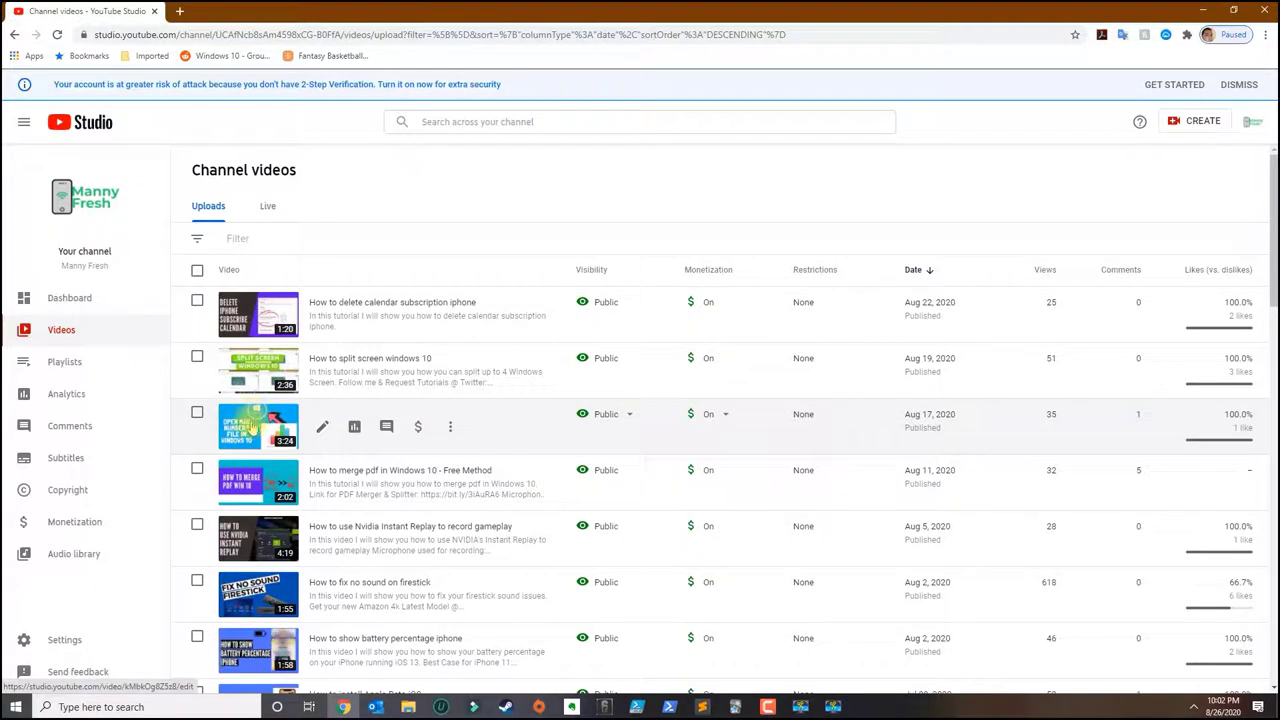
mouse_move(322, 428)
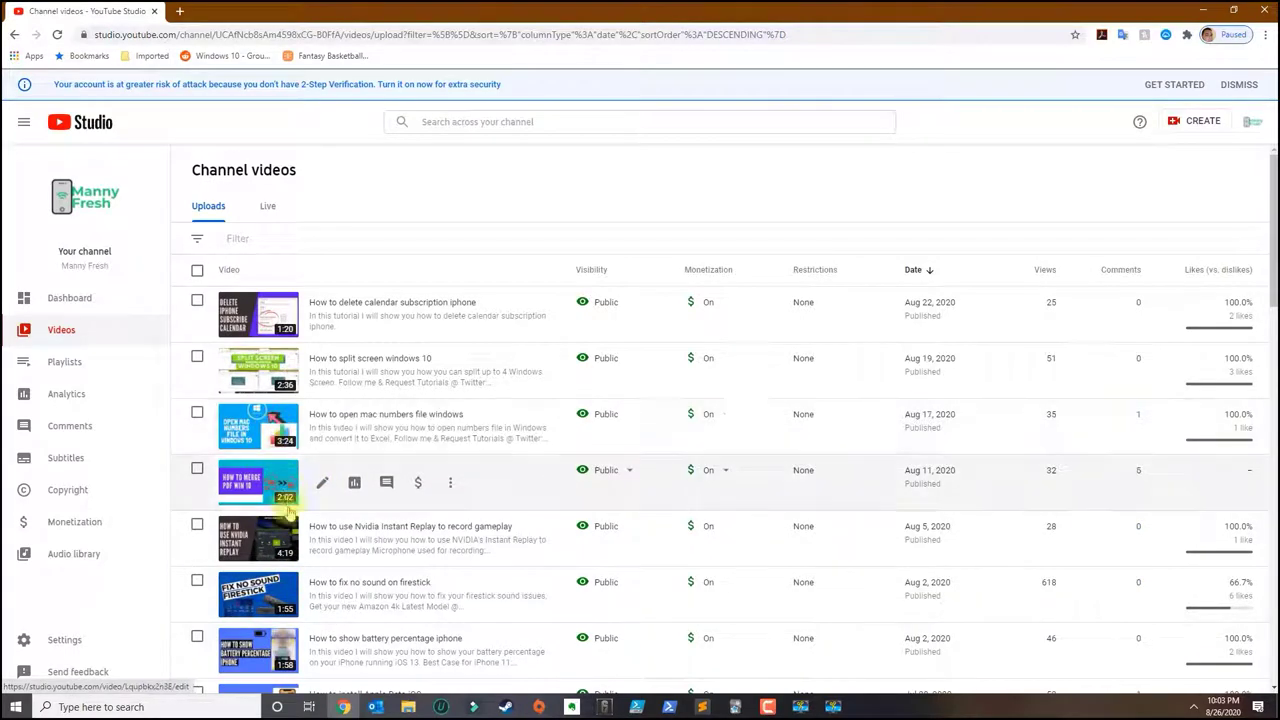
mouse_move(322, 594)
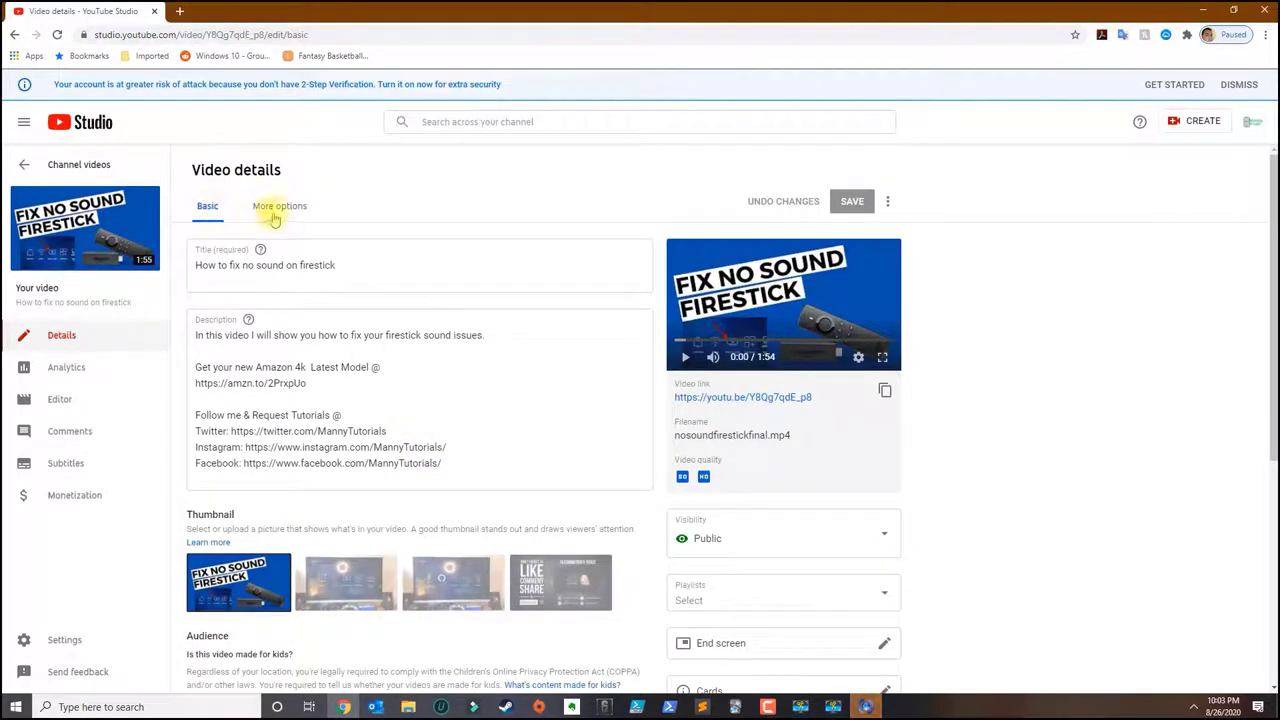
- Review the video's More options settings and return to the Channel videos list
left_click(280, 206)
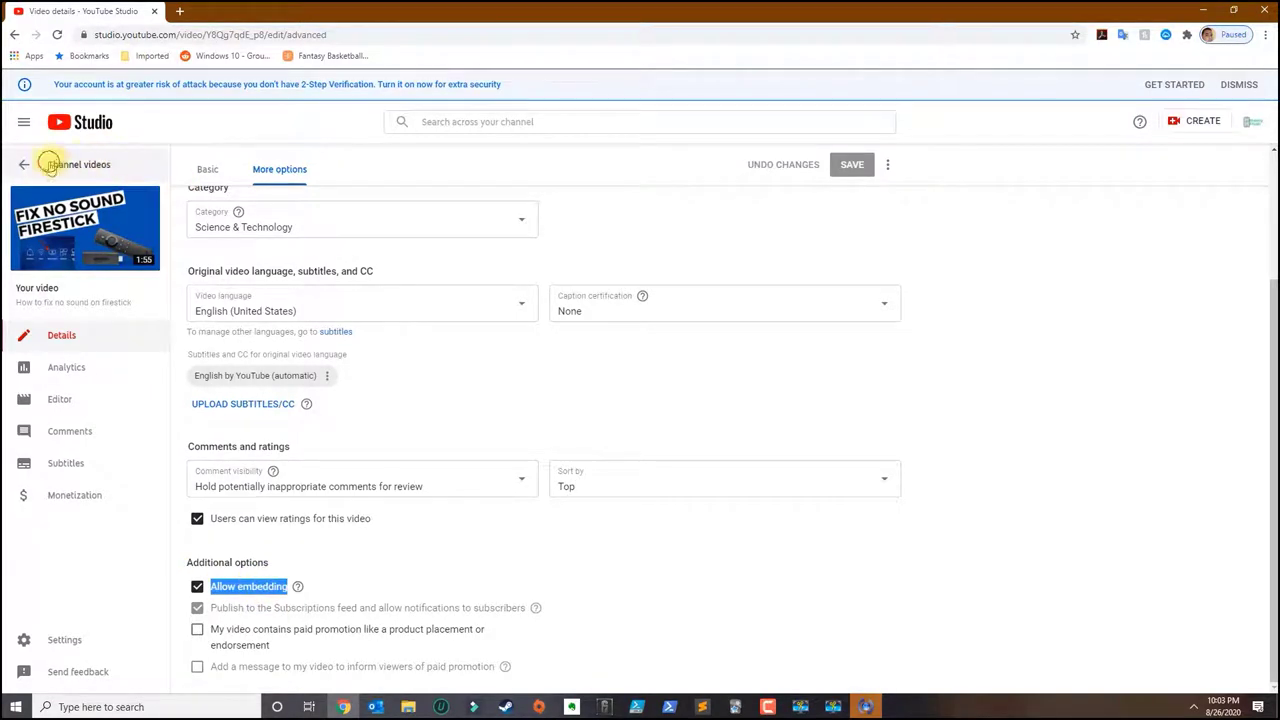
left_click(24, 164)
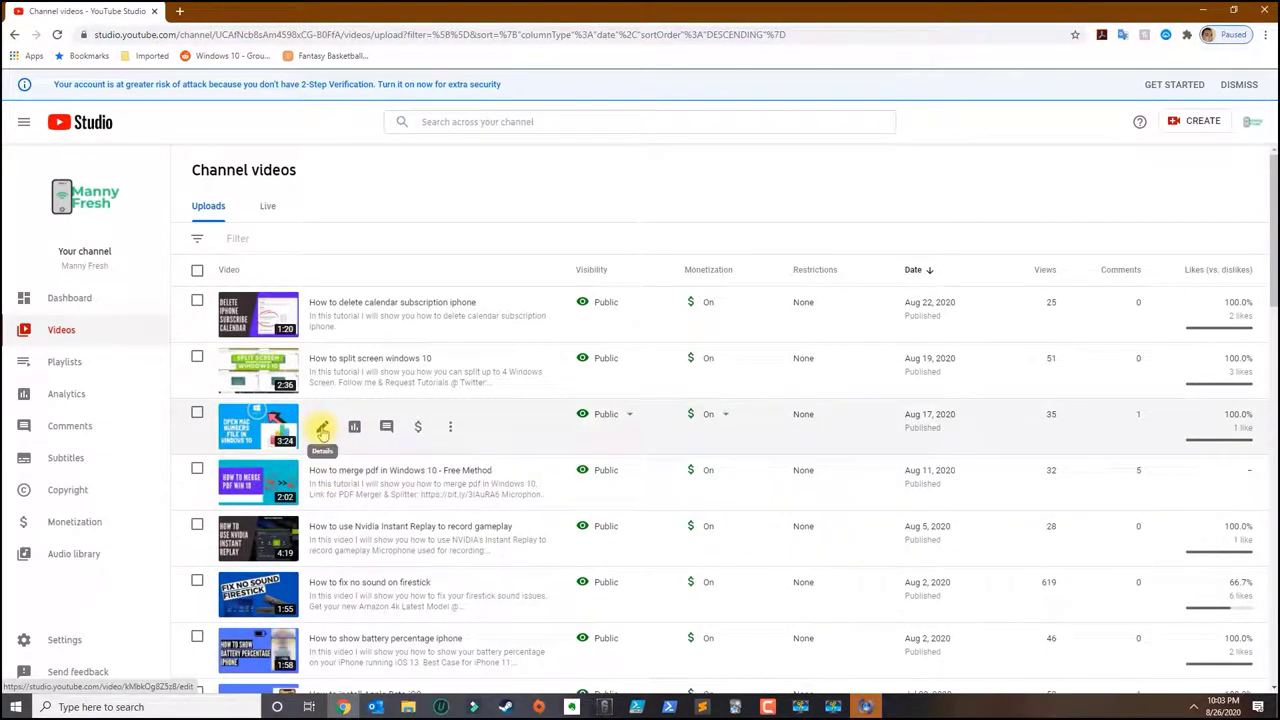
- Load the mac numbers video in the editor with the playhead at the outro and the end screen element menu showing
left_click(322, 428)
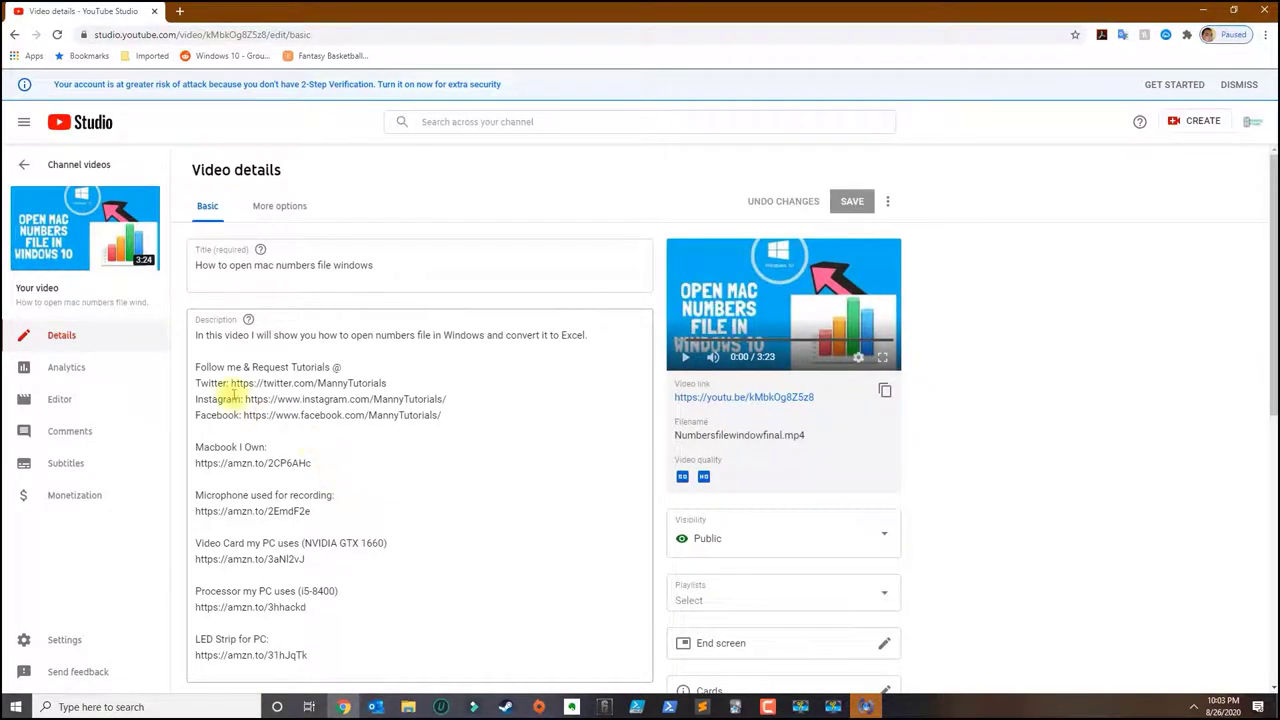
left_click(60, 400)
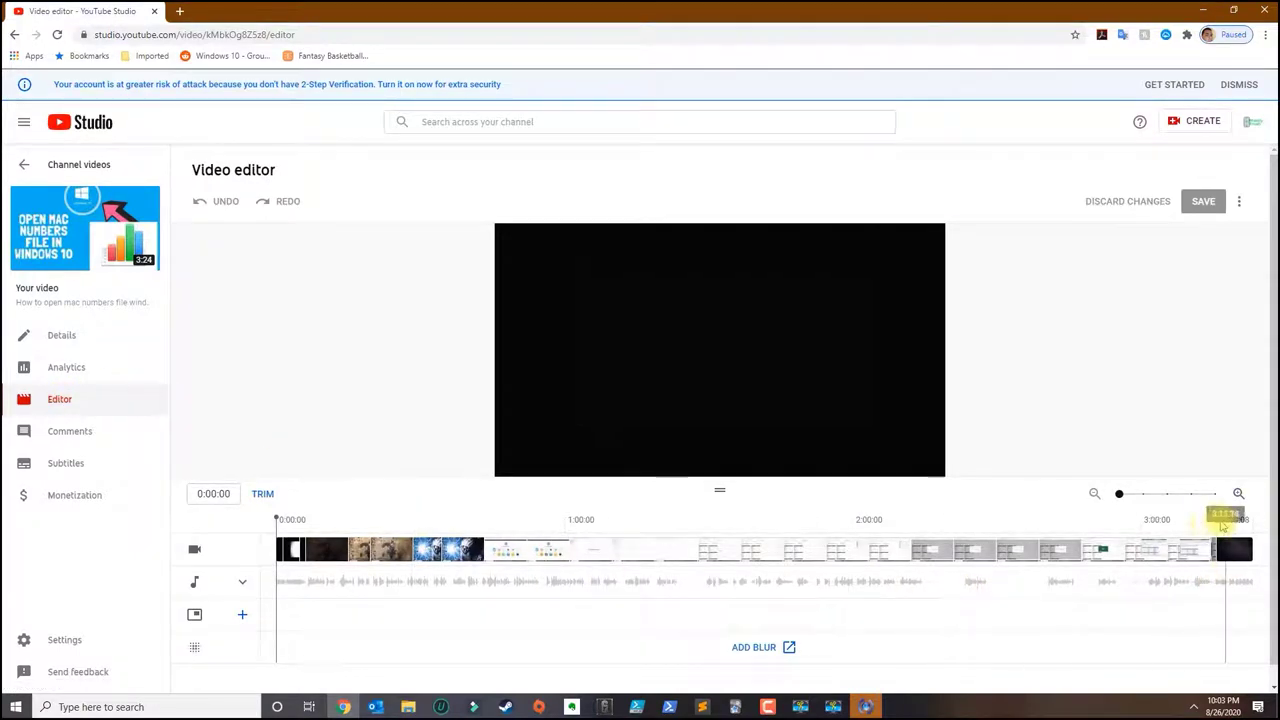
left_click(1224, 548)
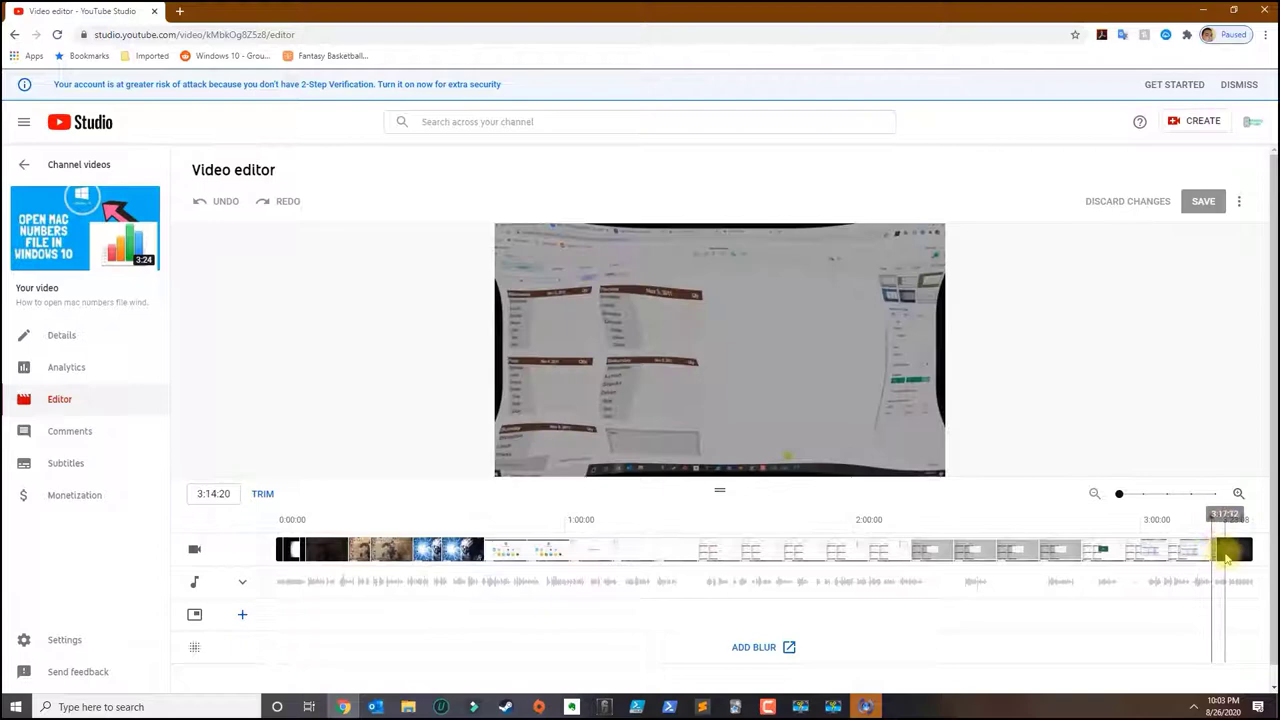
left_click_drag(1224, 550, 1180, 584)
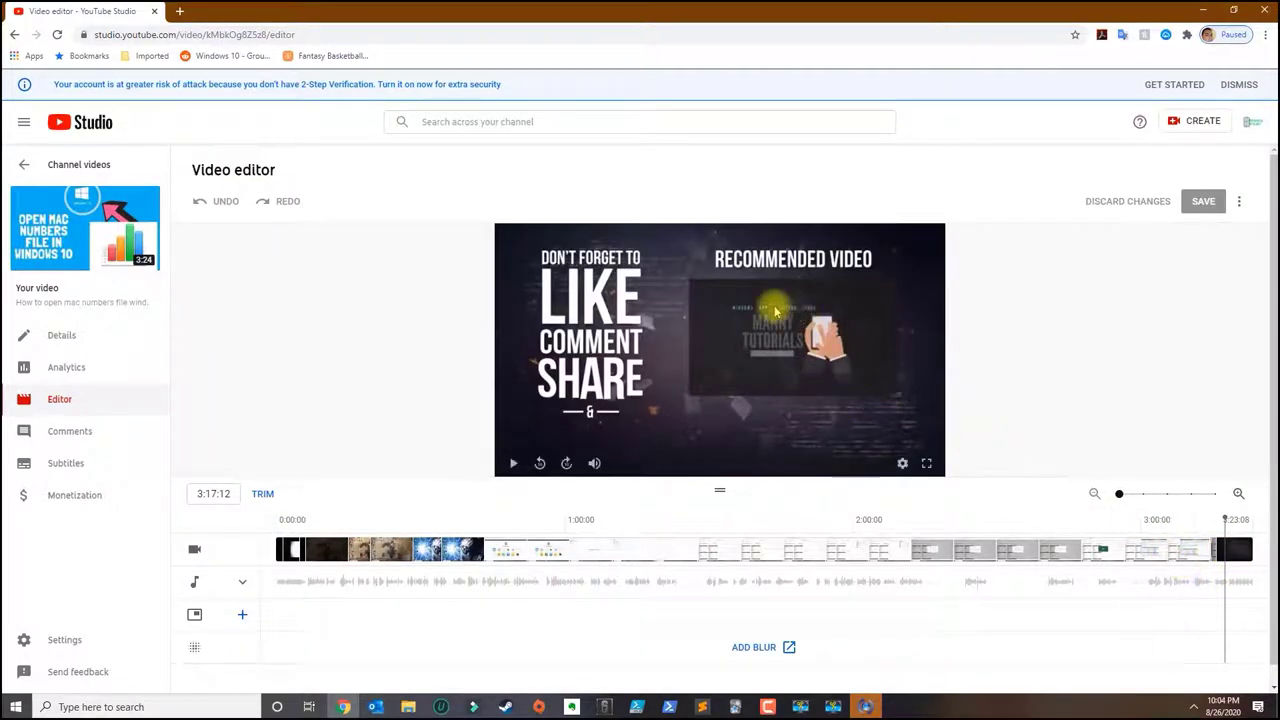
mouse_move(908, 410)
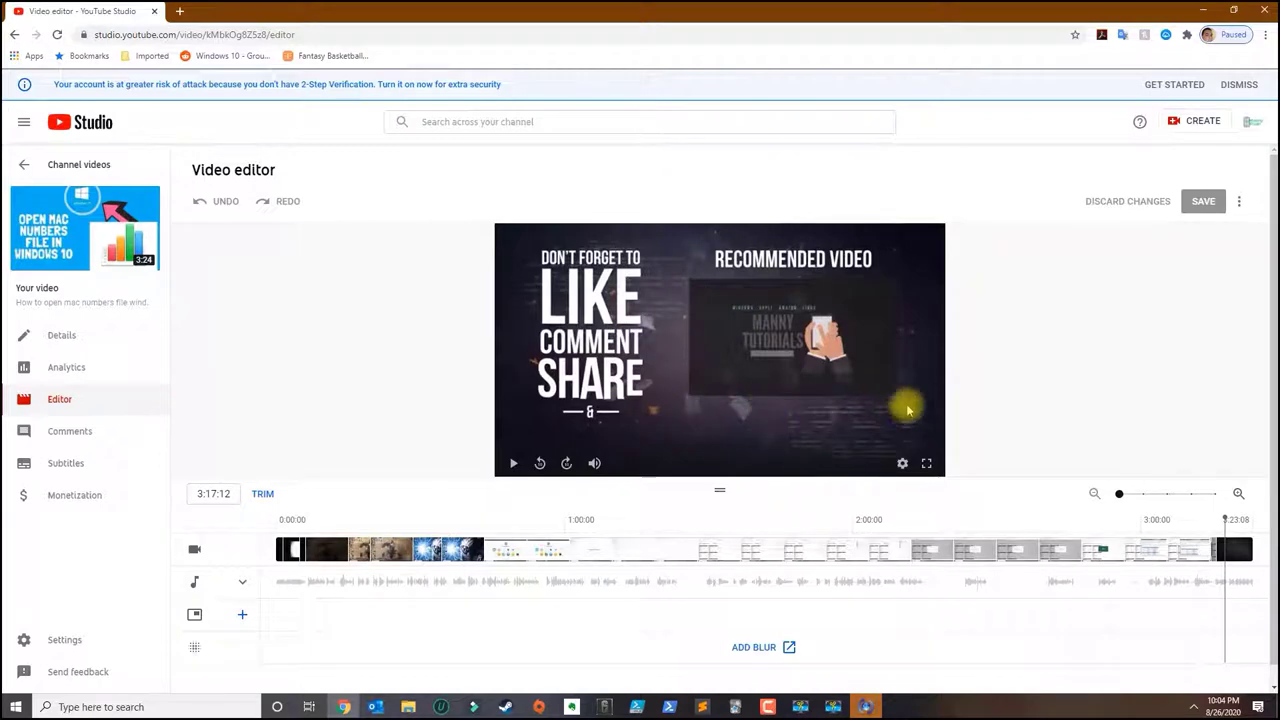
mouse_move(854, 392)
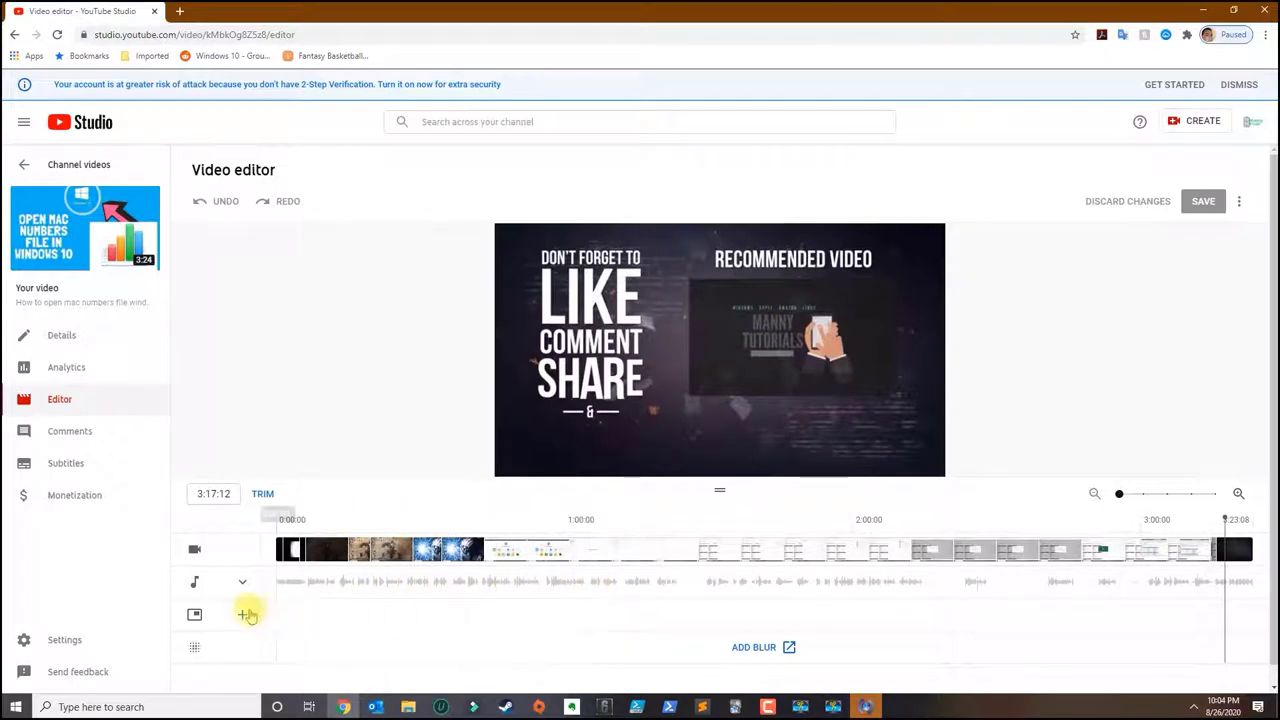
left_click(248, 614)
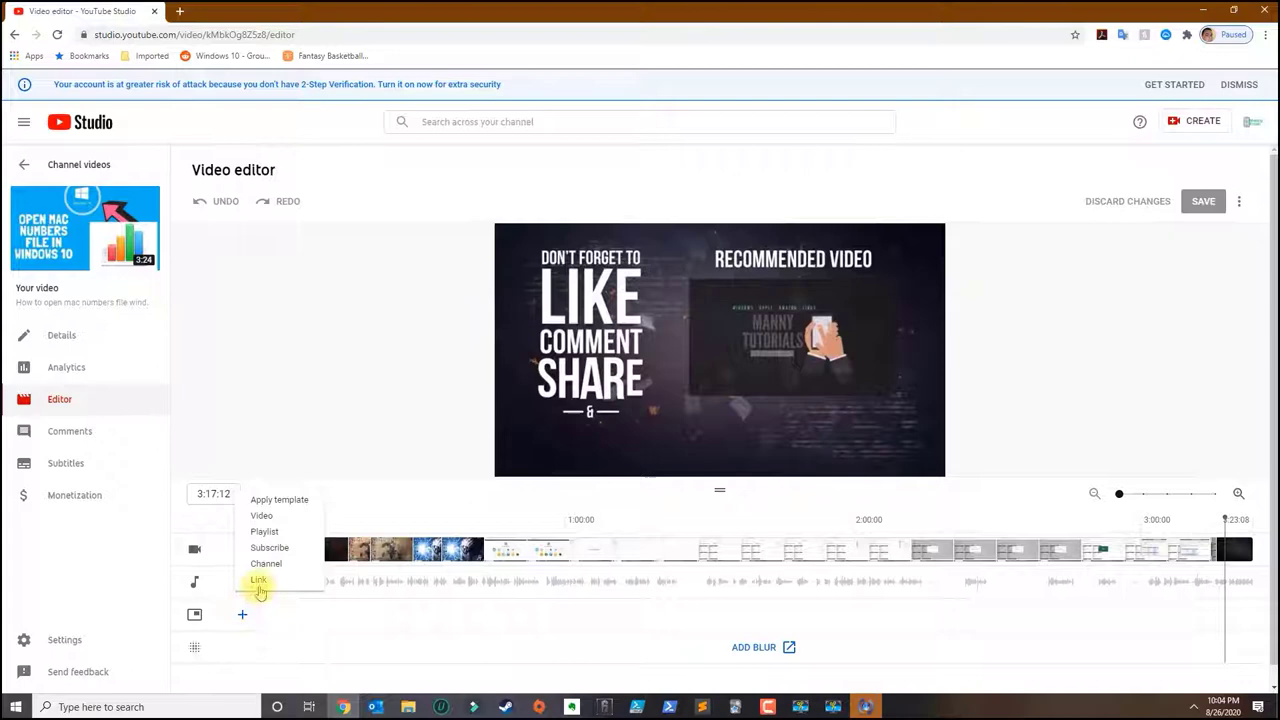
mouse_move(266, 564)
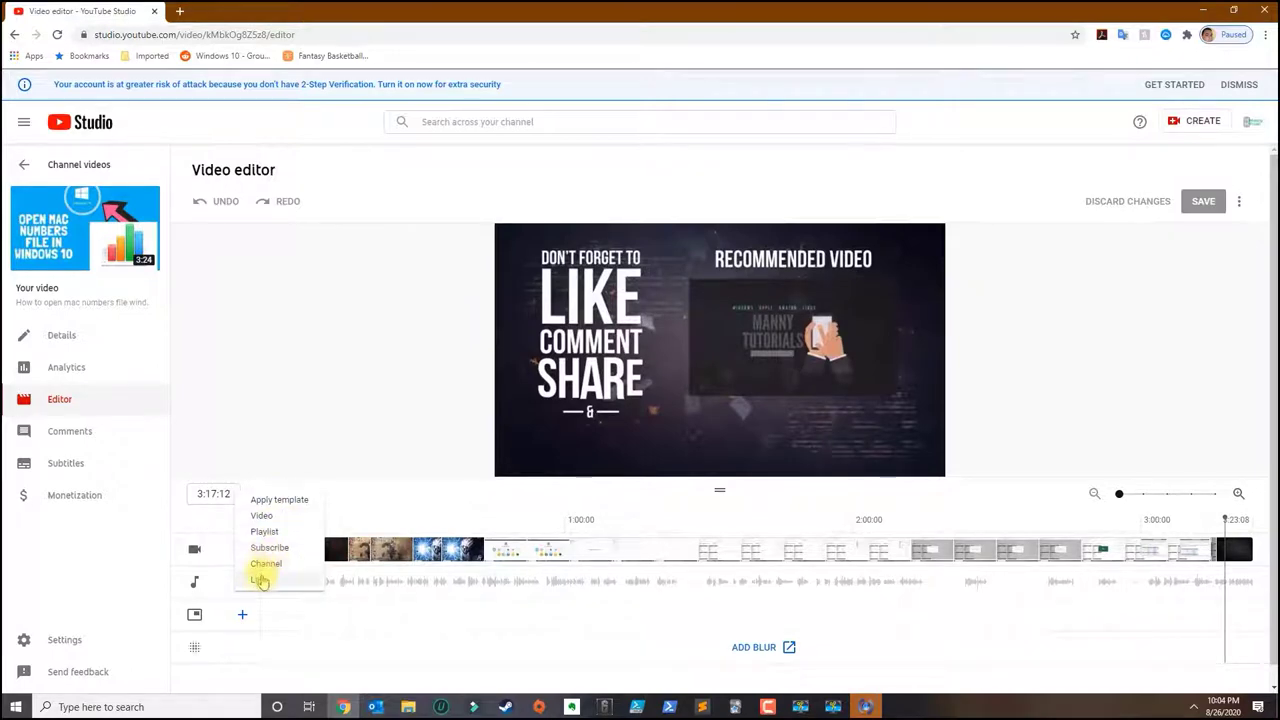
mouse_move(262, 520)
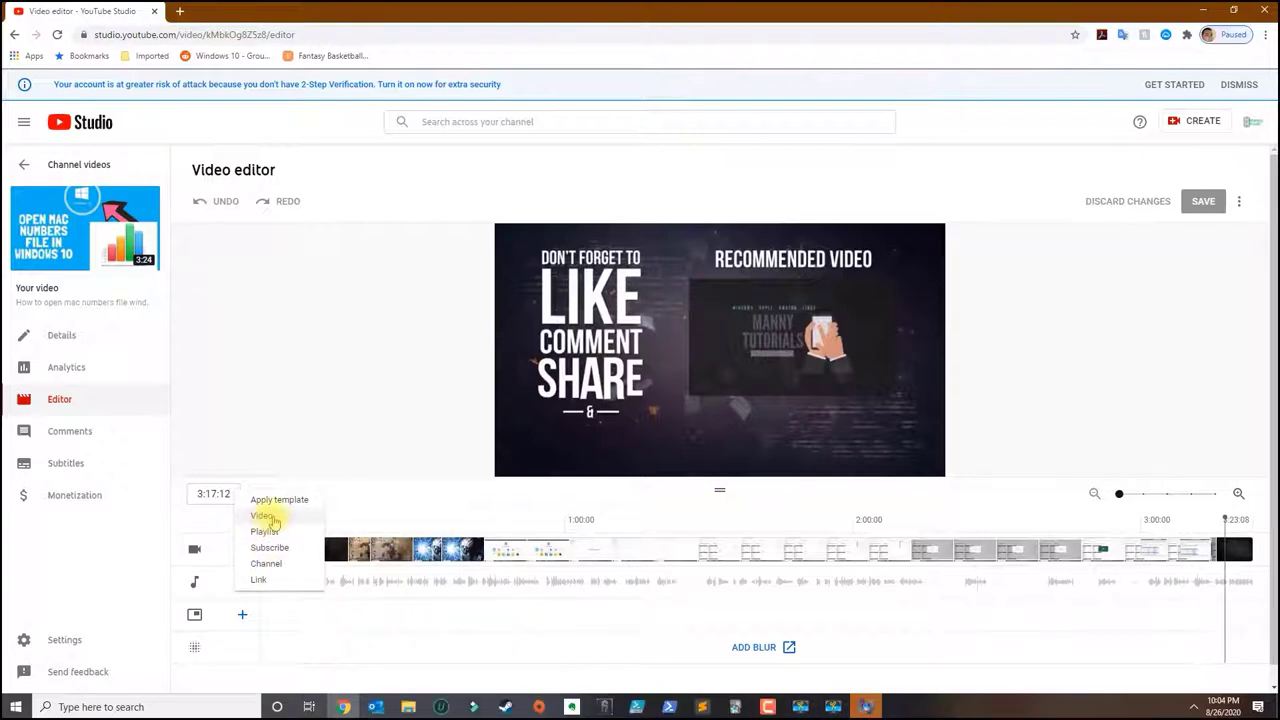
- Add a Video end screen element set to the specific video 'How to fix no sound on firestick'
left_click(260, 516)
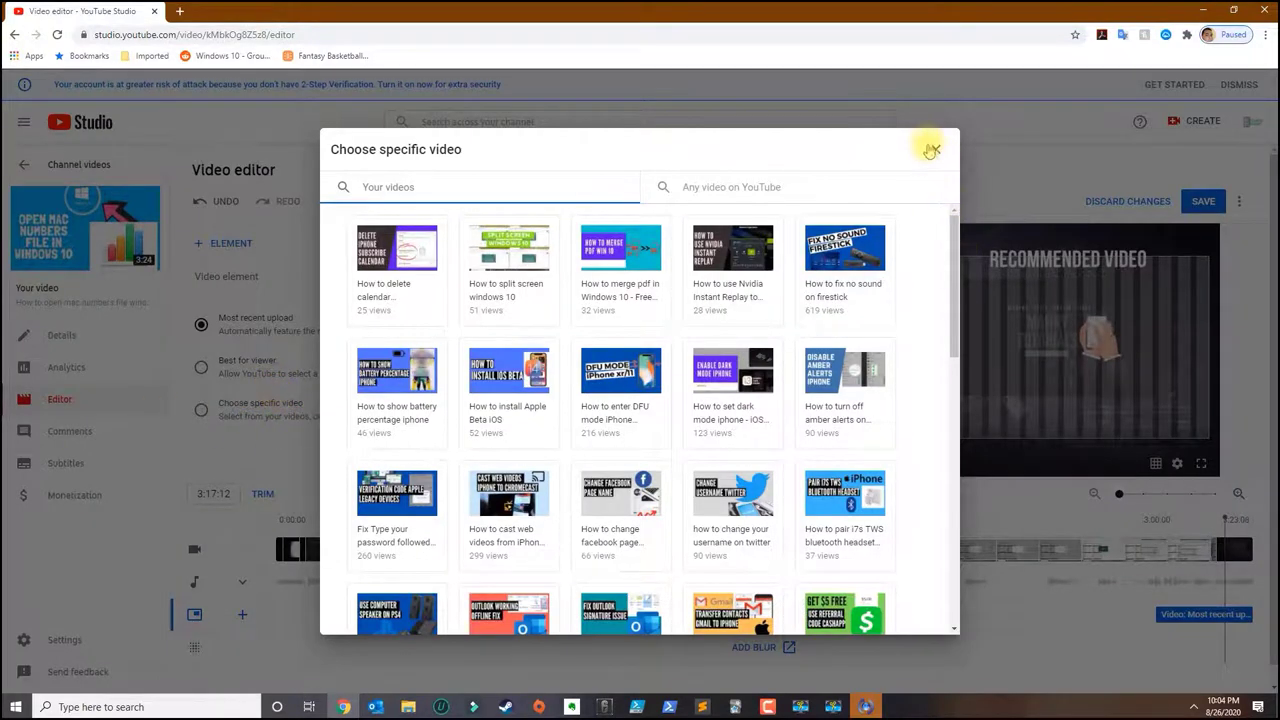
left_click(928, 148)
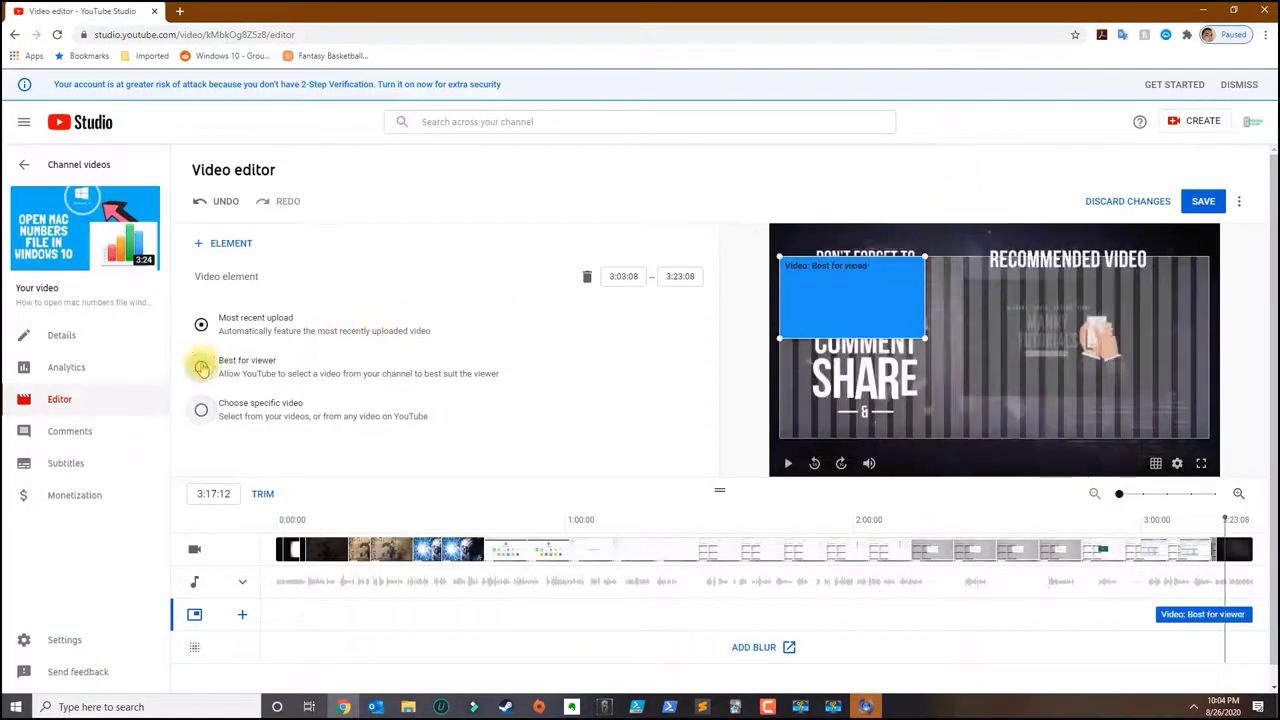
left_click(200, 368)
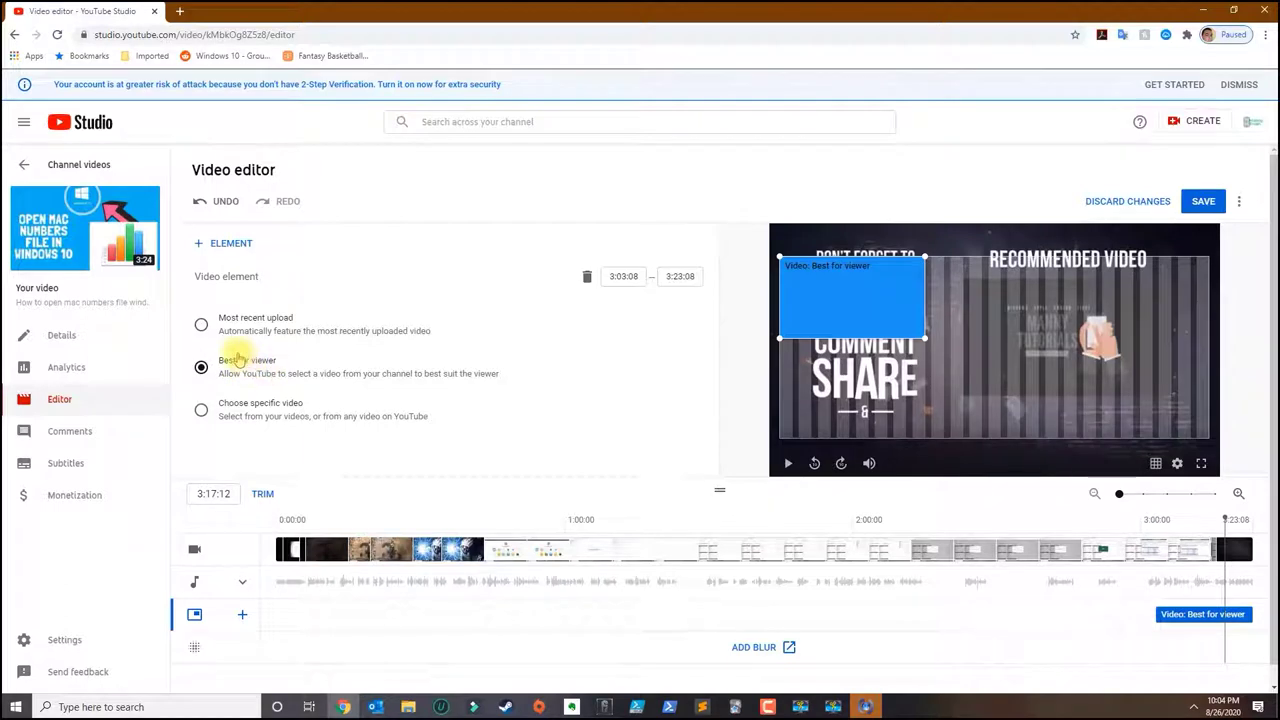
left_click(200, 368)
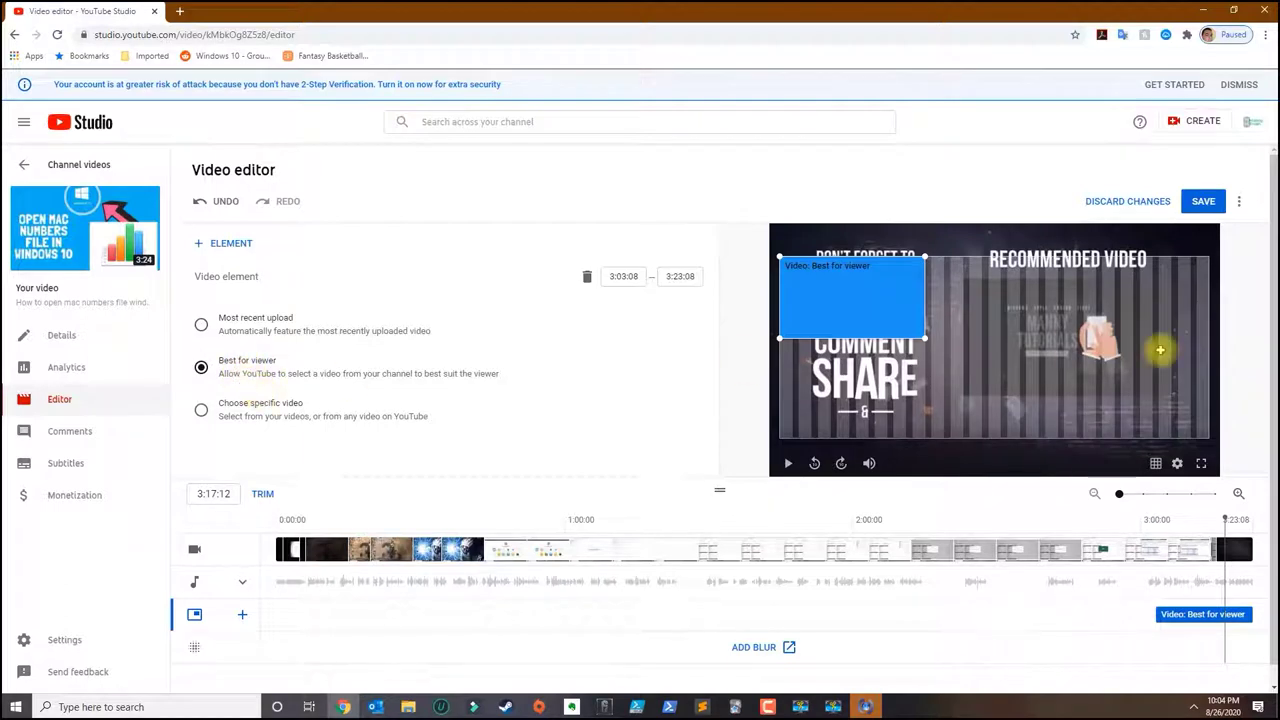
left_click(200, 410)
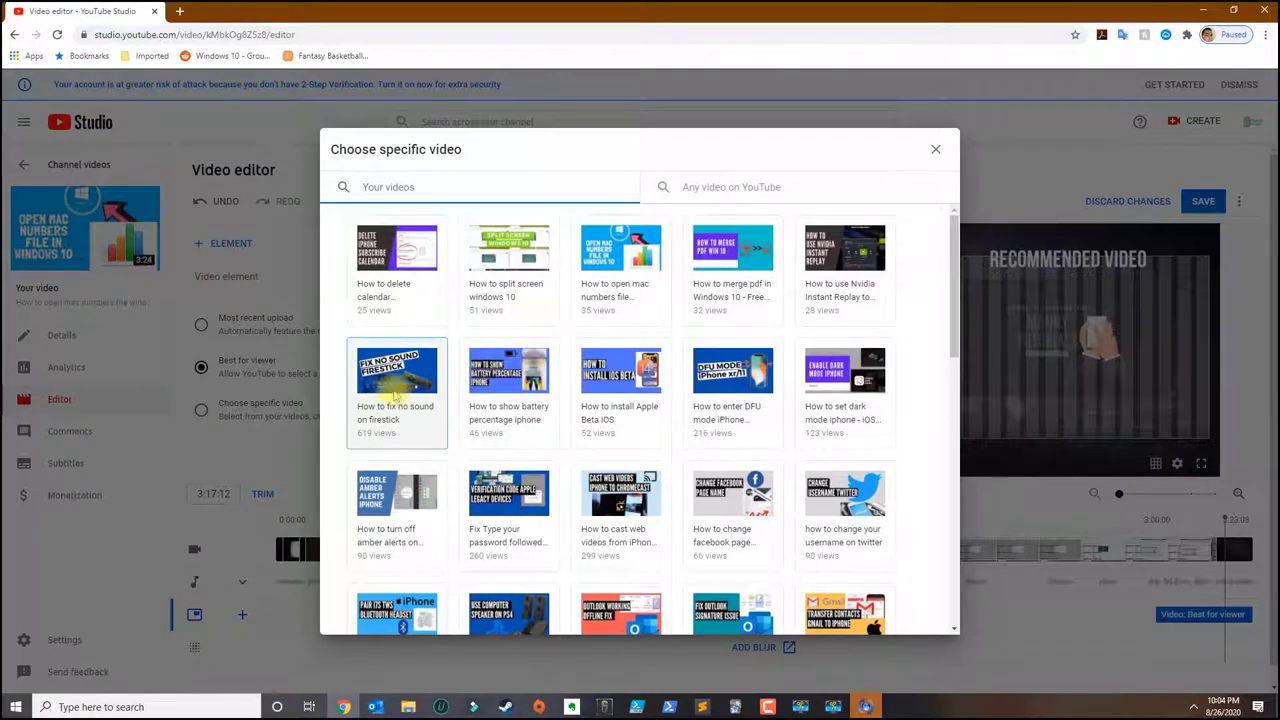
left_click(396, 390)
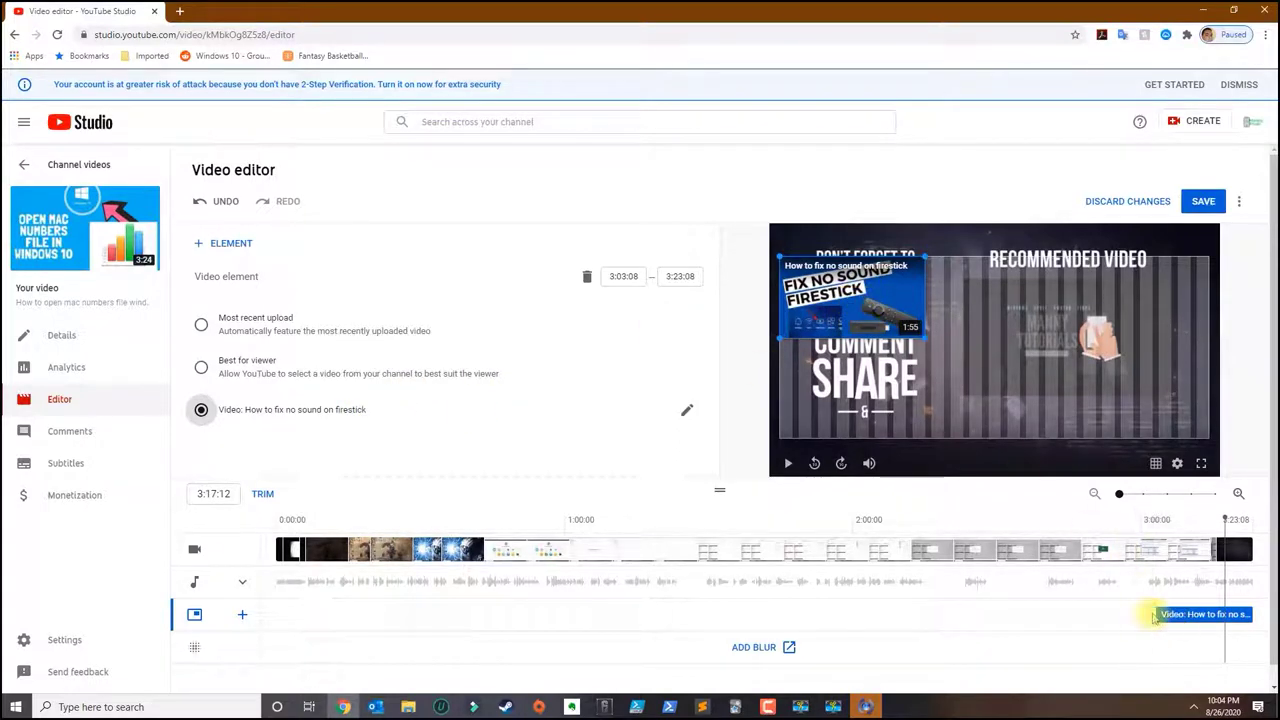
left_click(1200, 614)
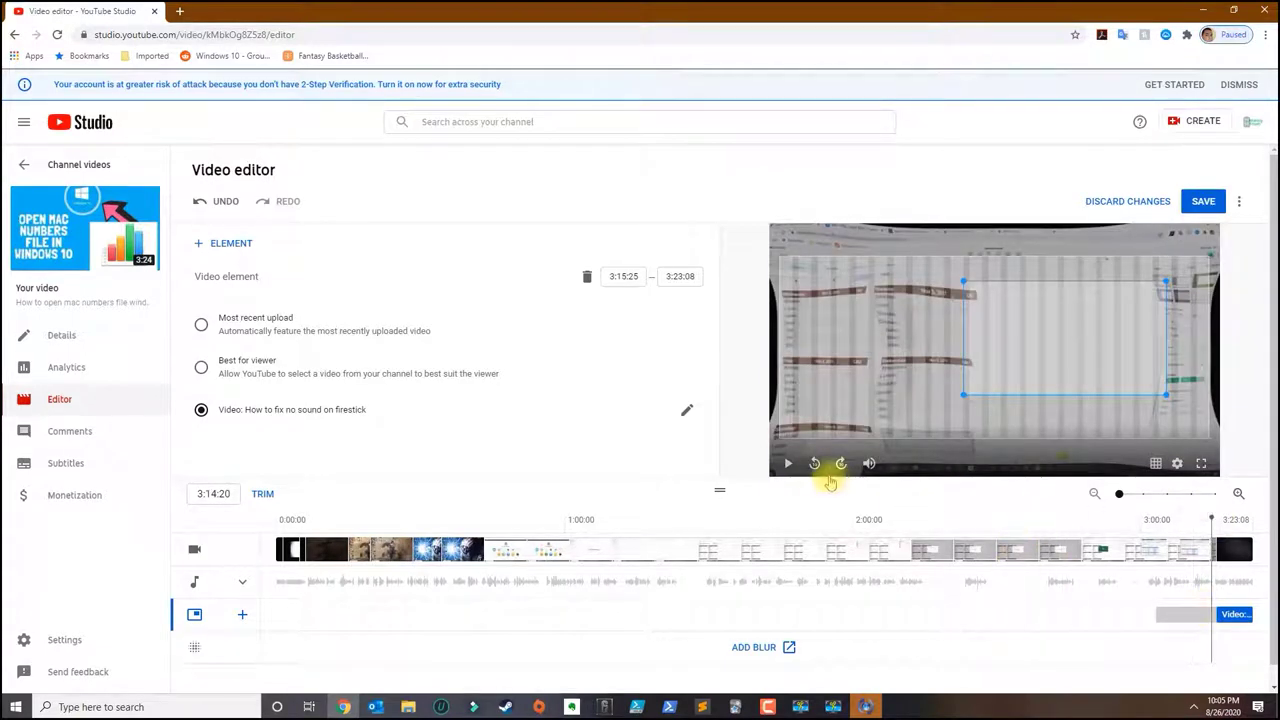
- Preview the outro with the element over the Recommended Video box and save the end screen
left_click(788, 464)
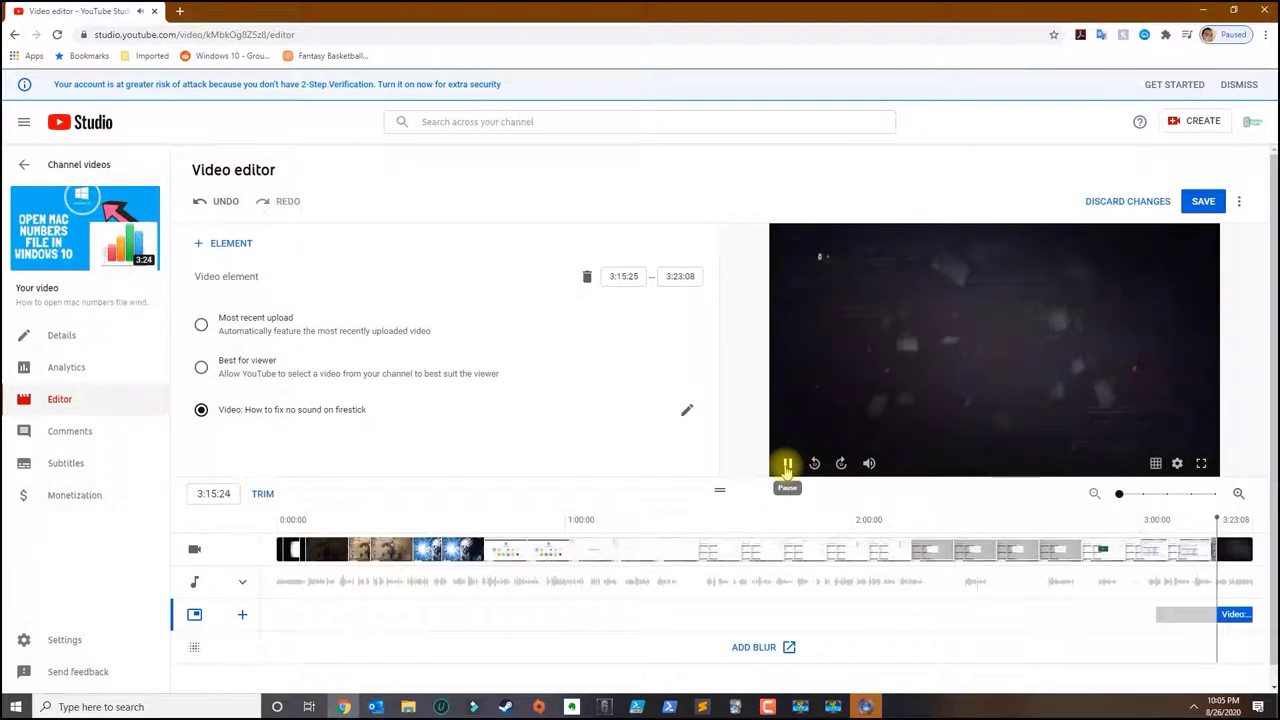
left_click(788, 464)
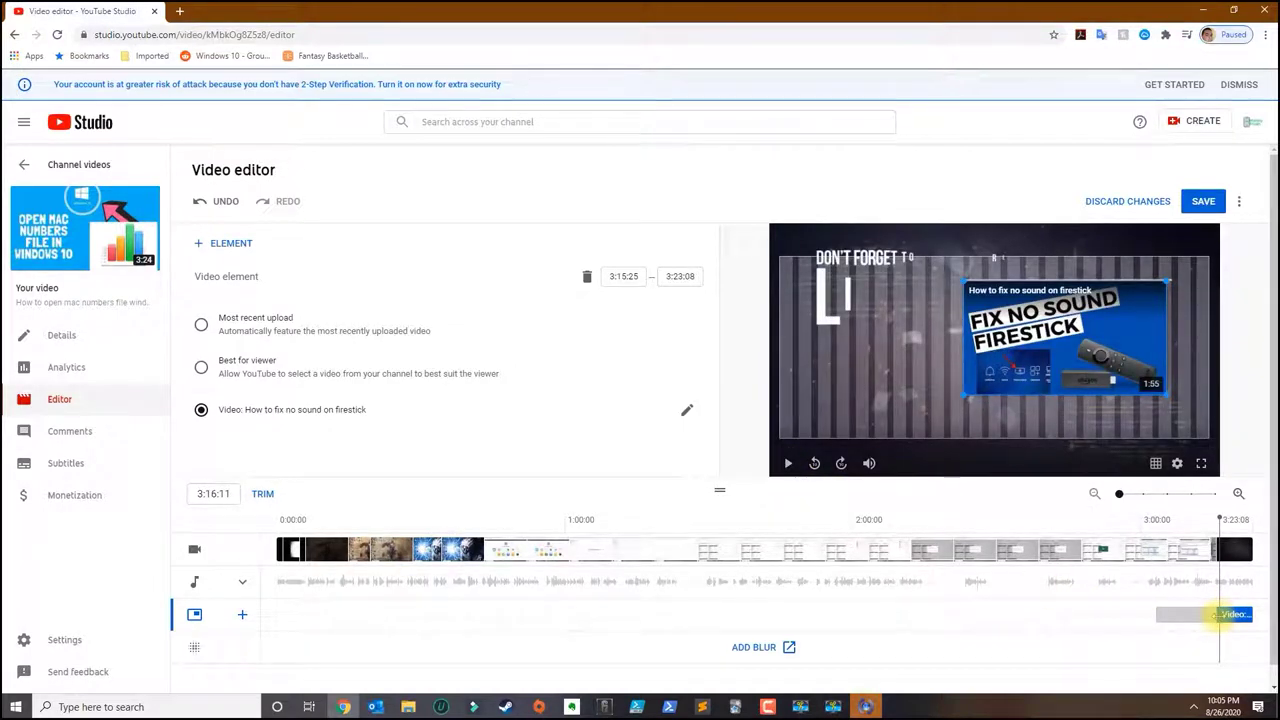
left_click(788, 464)
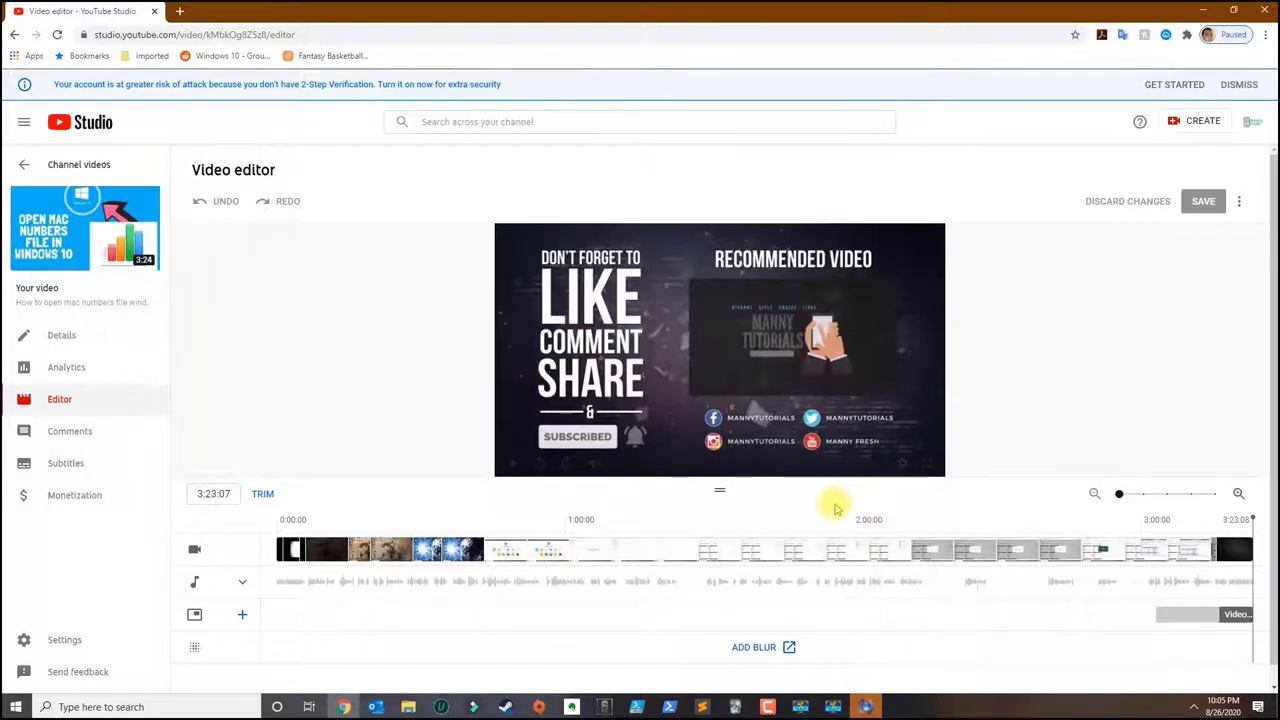
mouse_move(800, 292)
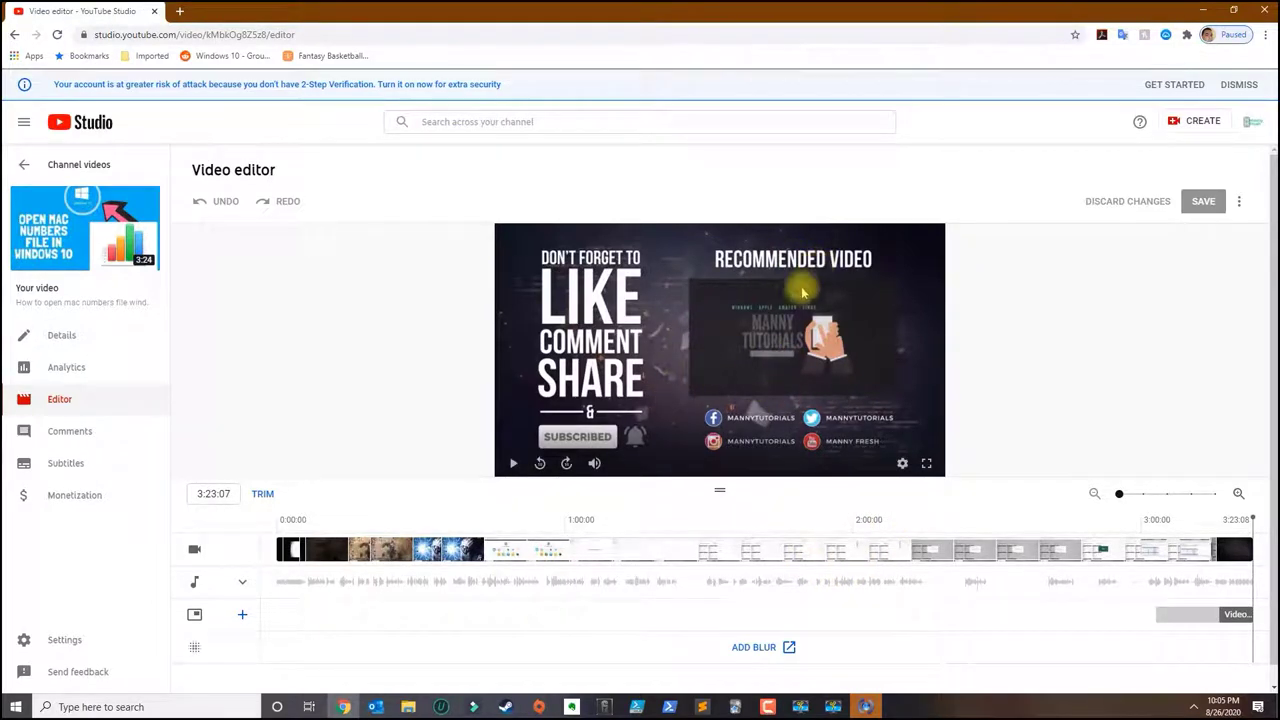
left_click(512, 464)
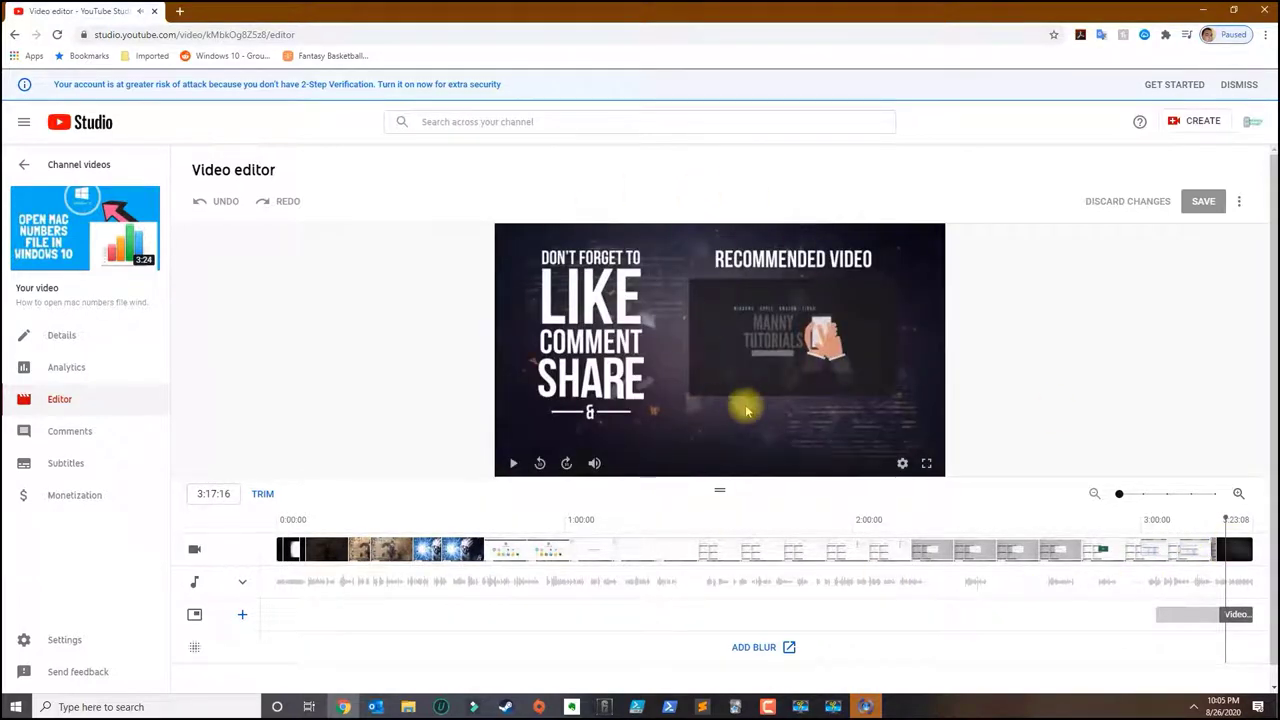
mouse_move(672, 394)
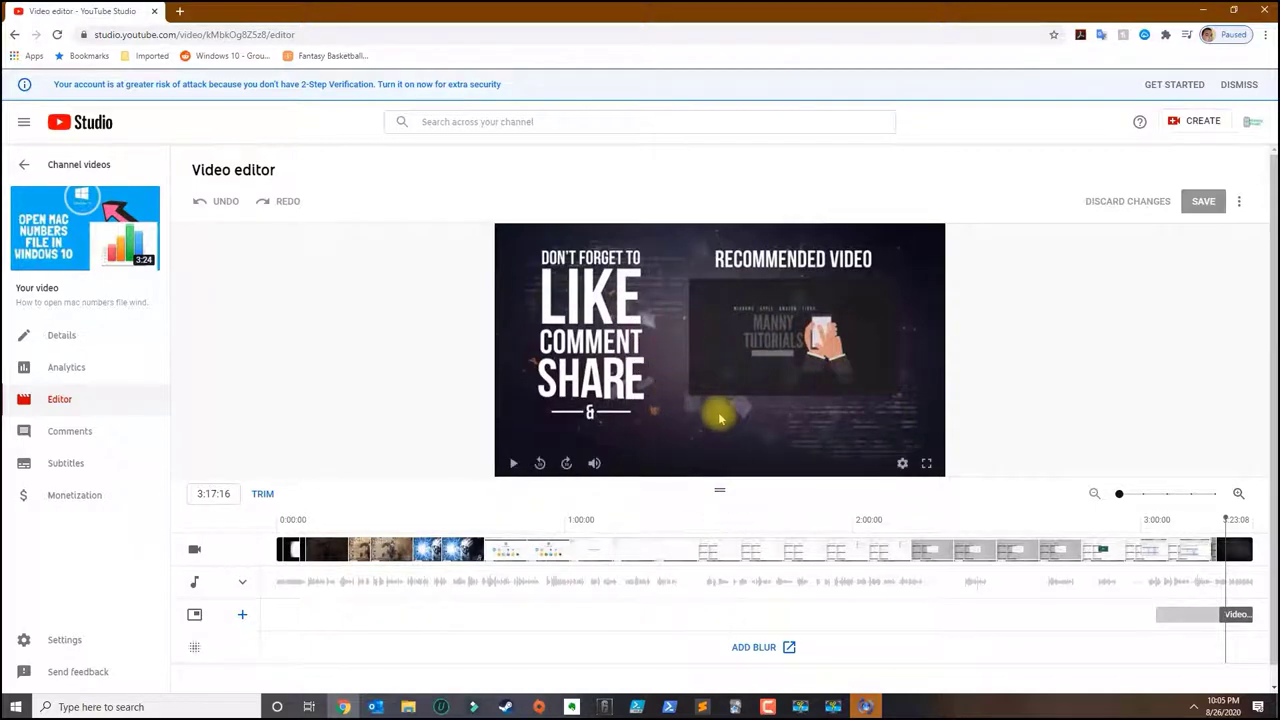
mouse_move(784, 370)
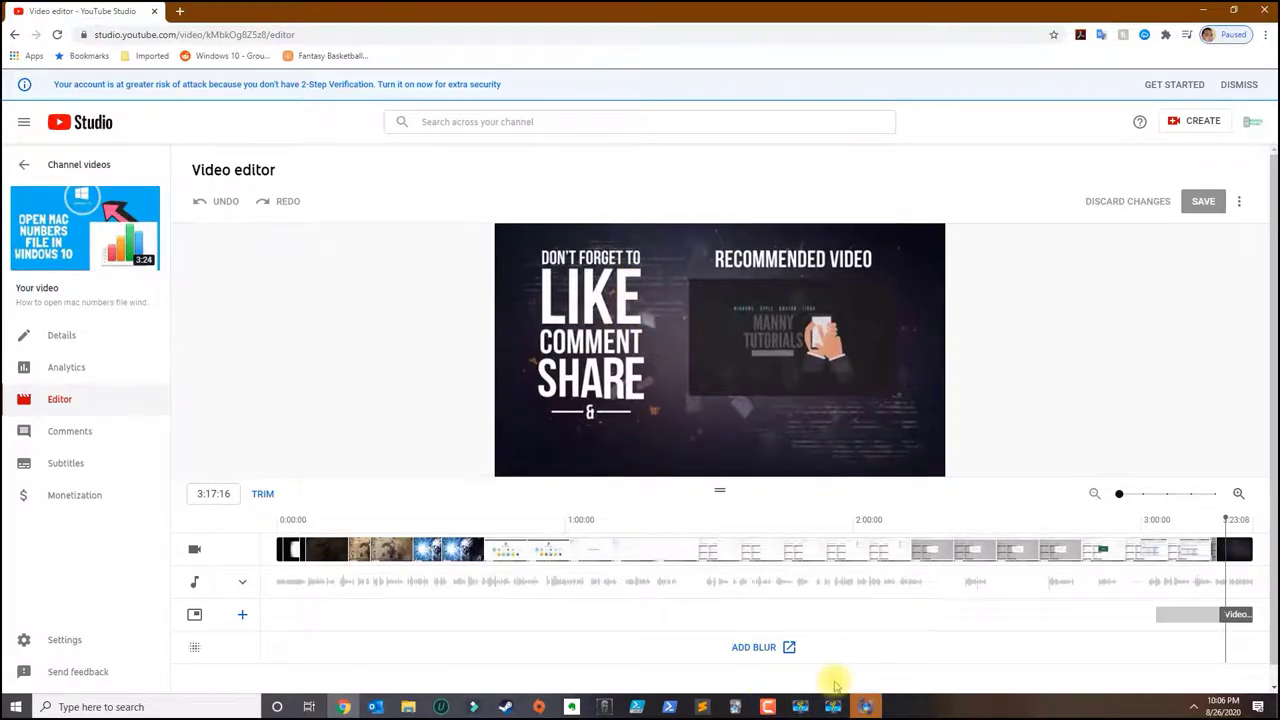
mouse_move(836, 680)
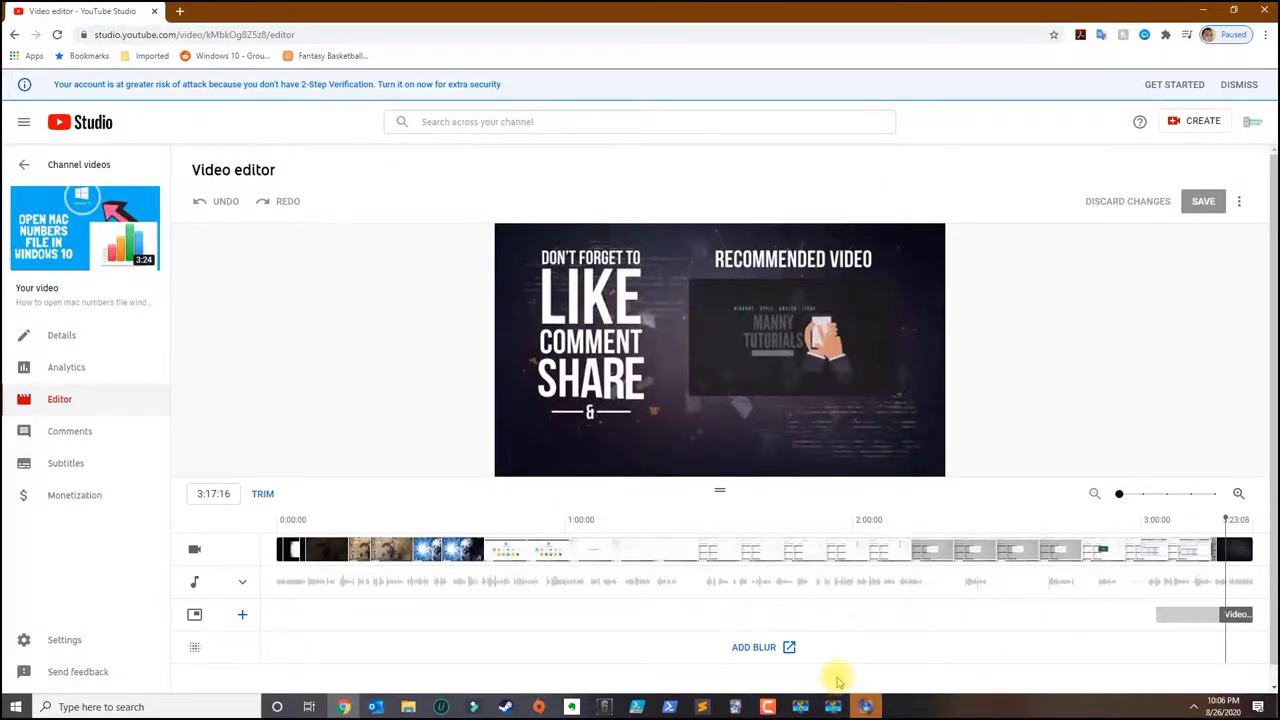